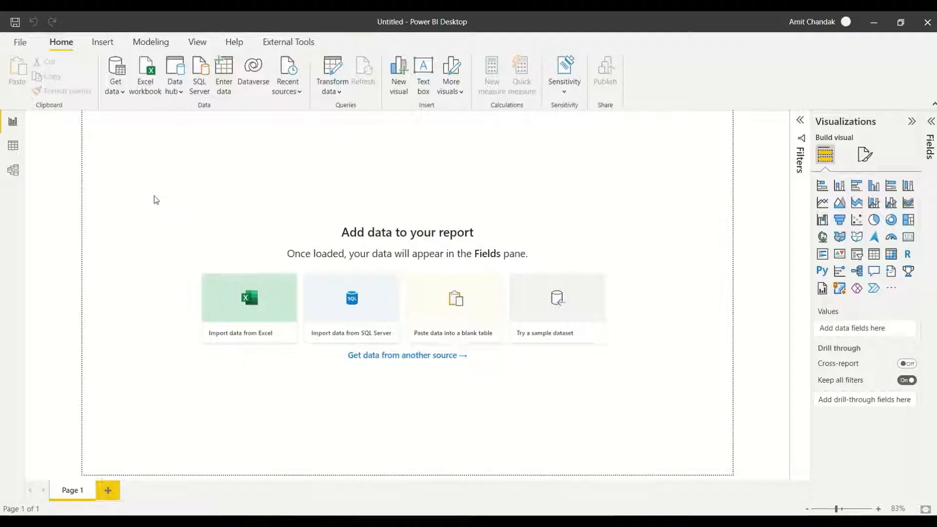
Step: Use Alt+Tab to bring up the window switcher and reach Book1 - Excel
key("alt+tab")
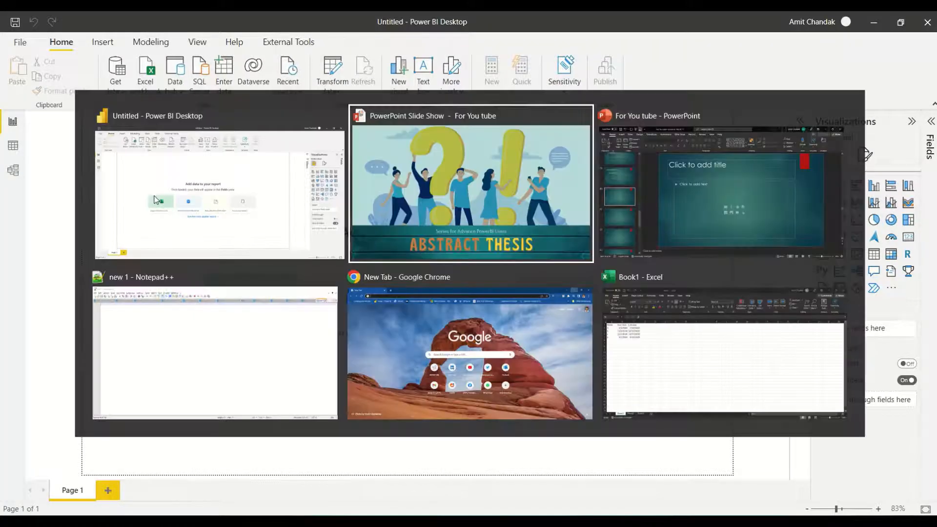
Step: Copy the Name, Start date and End date range A1:C5 from Excel's Book1
left_click(724, 354)
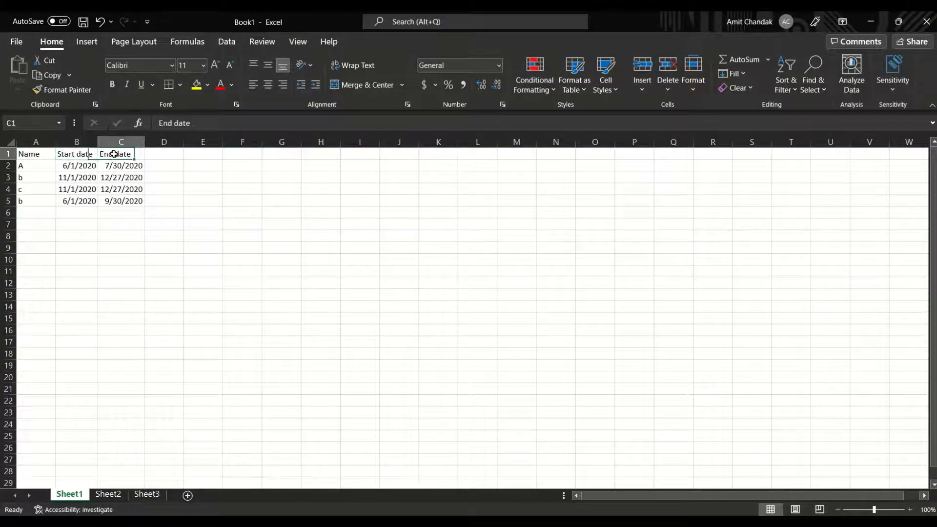
left_click_drag(35, 153, 121, 200)
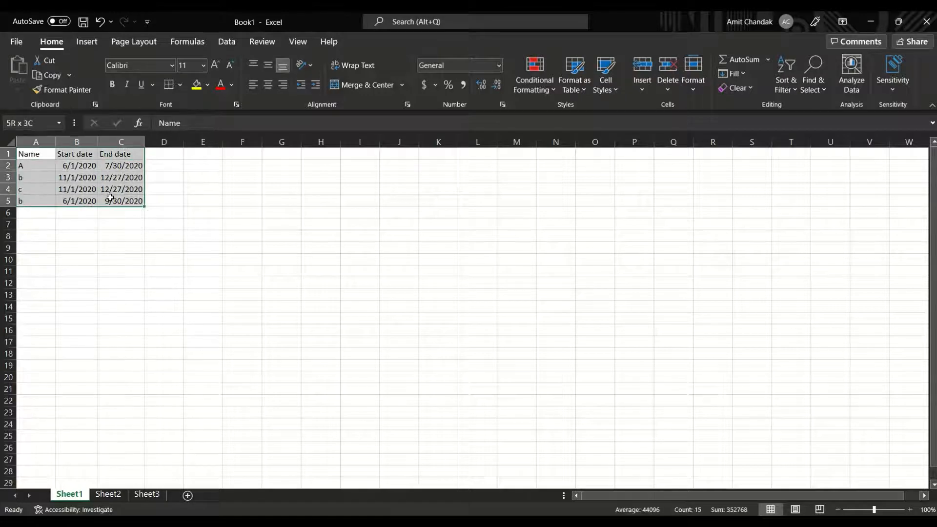
key("ctrl+c")
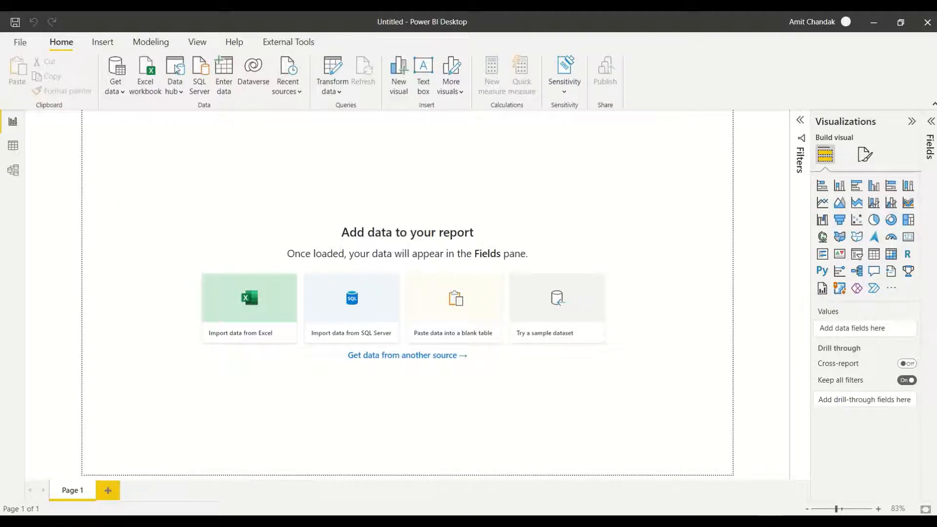
mouse_move(234, 168)
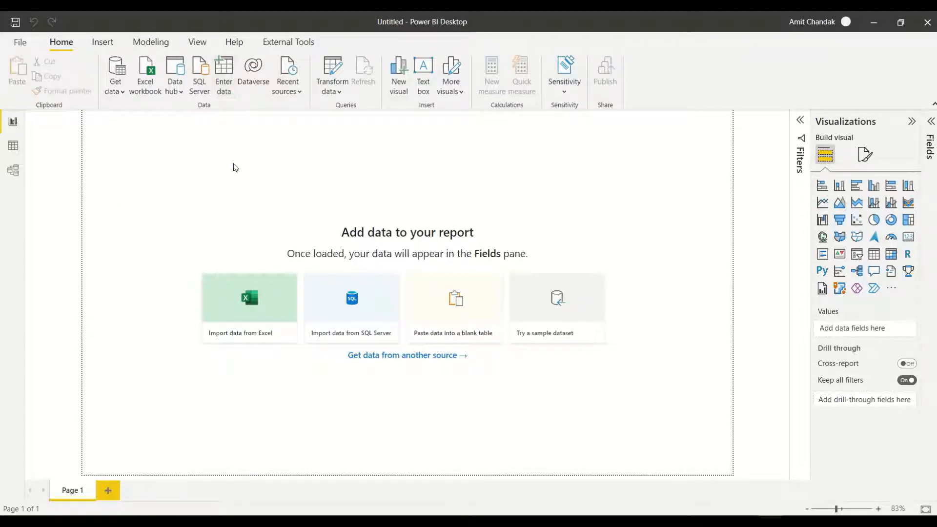
Step: Start a blank table in Power BI to paste the copied Excel rows into
left_click(452, 308)
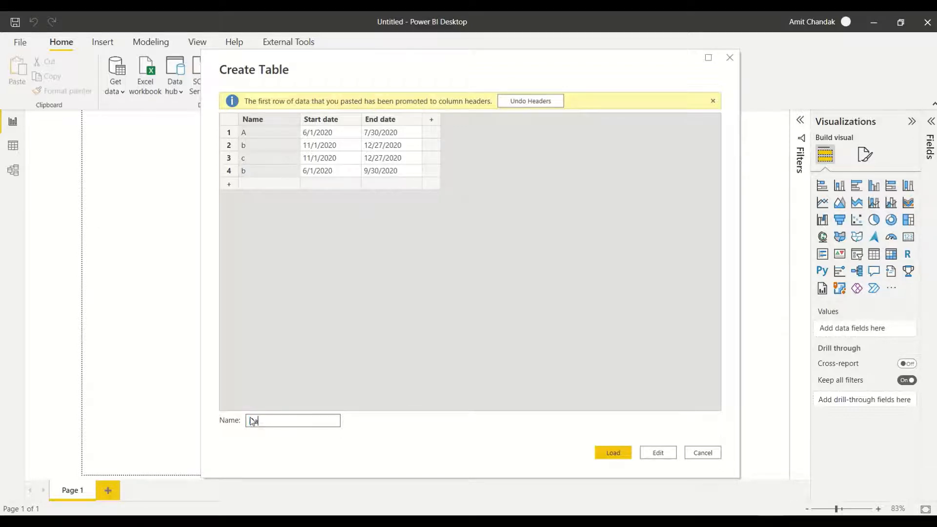
Step: Load the pasted four-row name-and-date table into the Power BI model as Data
left_click(703, 453)
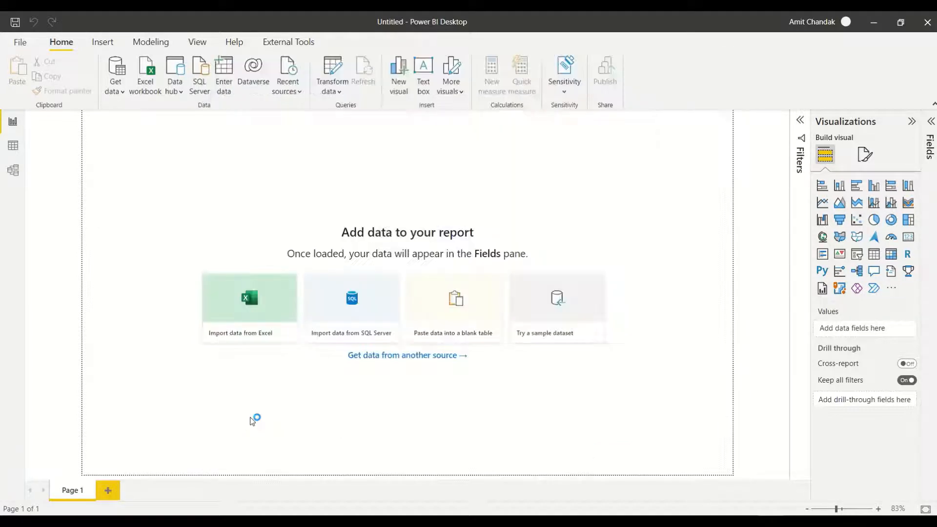
mouse_move(922, 130)
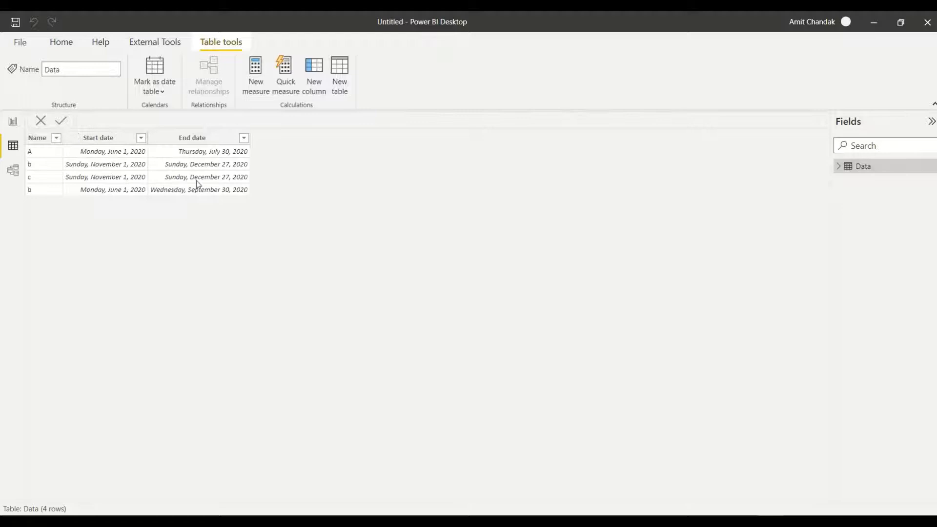
mouse_move(266, 206)
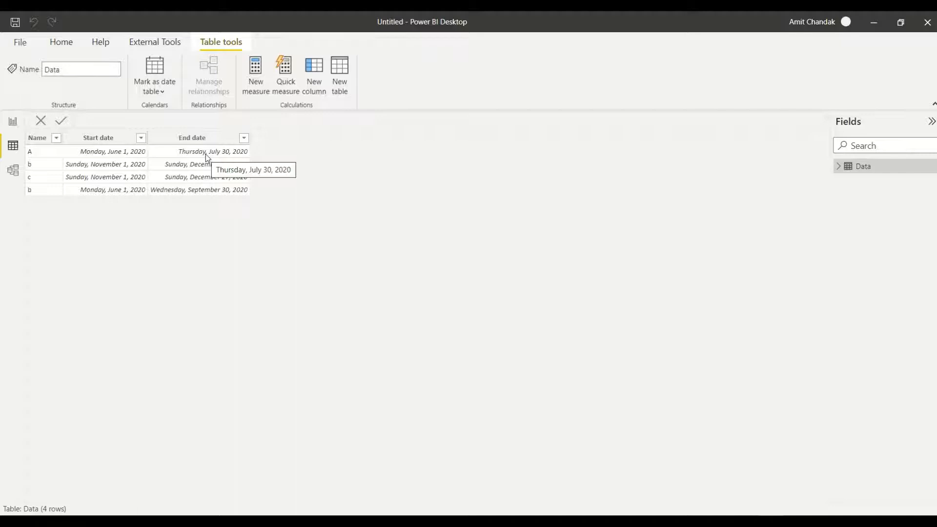
mouse_move(230, 172)
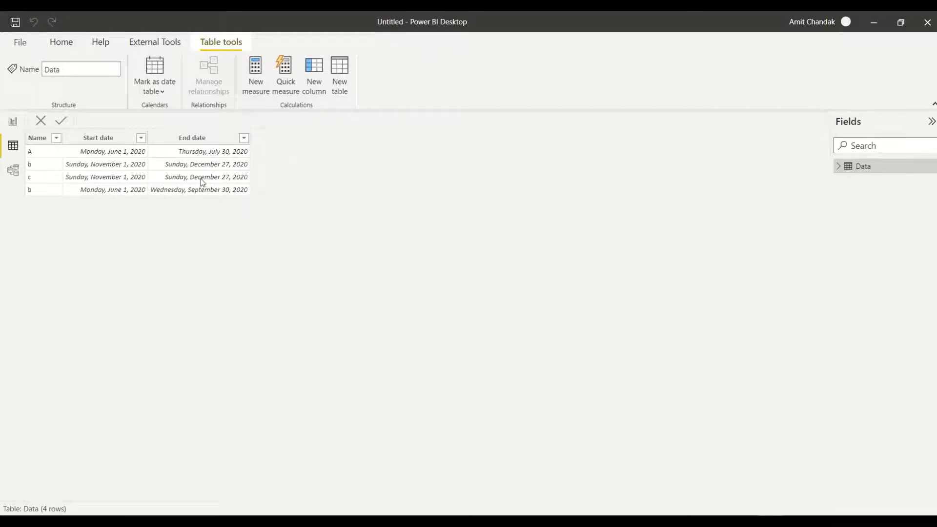
mouse_move(199, 190)
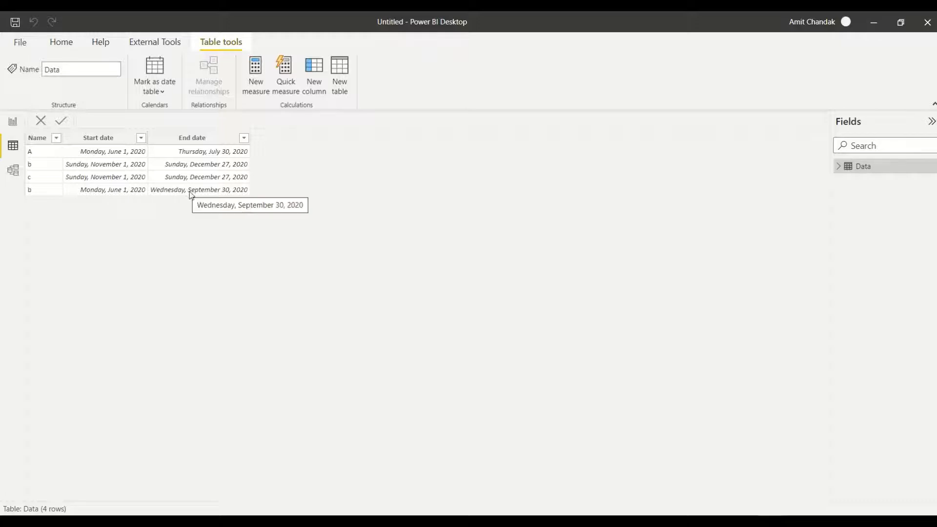
mouse_move(220, 236)
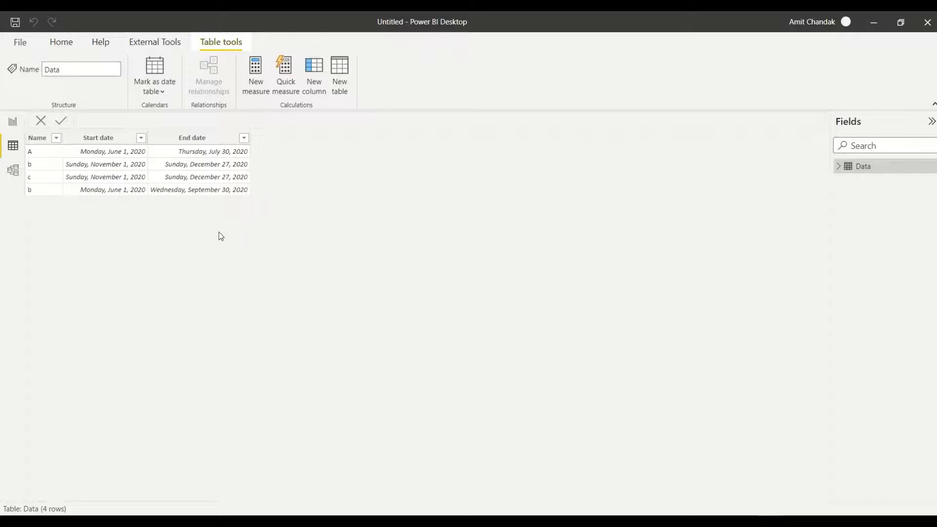
mouse_move(232, 250)
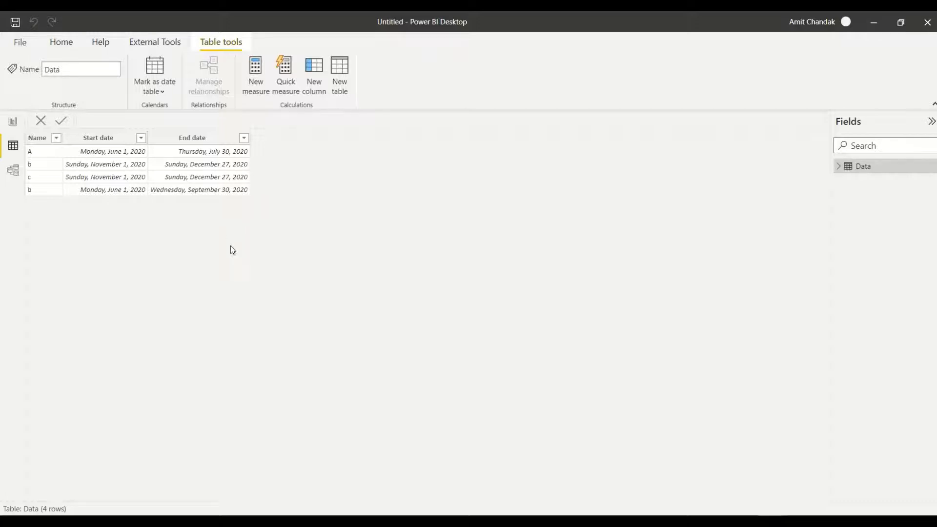
mouse_move(294, 404)
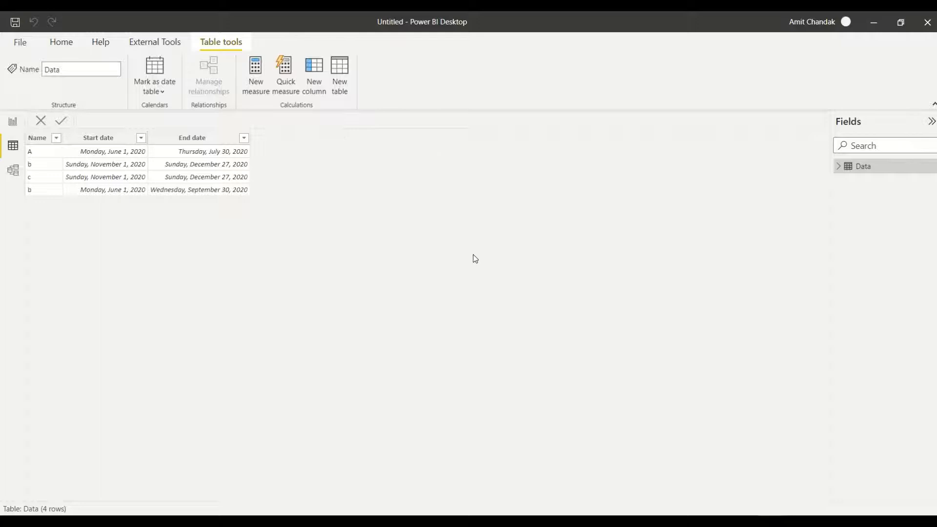
mouse_move(338, 72)
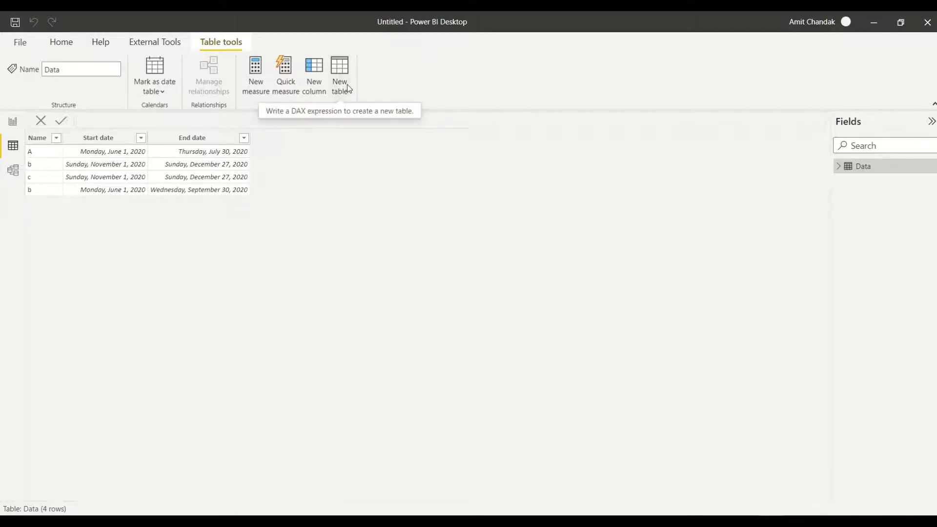
Step: Start a new calculated table and type Expanded = GENERATE(Data,
left_click(339, 70)
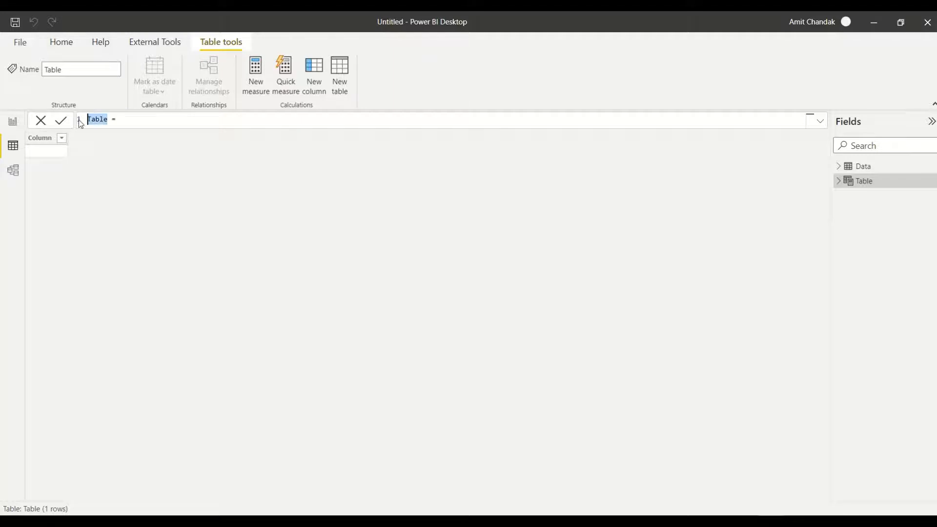
type("Expanded")
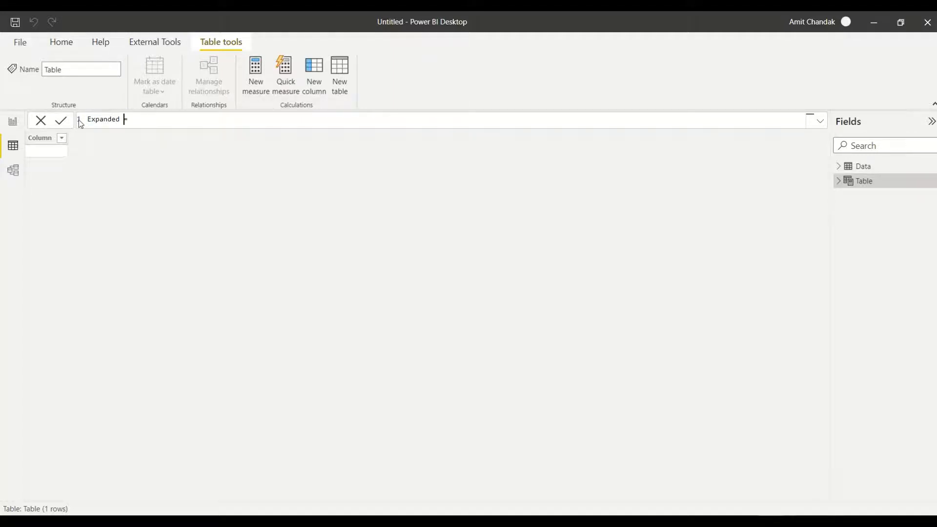
type("=")
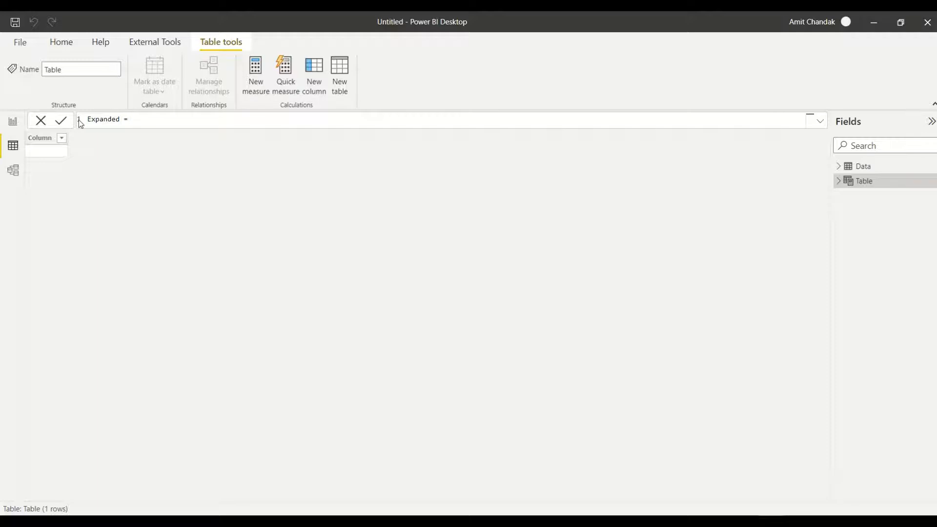
type("GENERATE(")
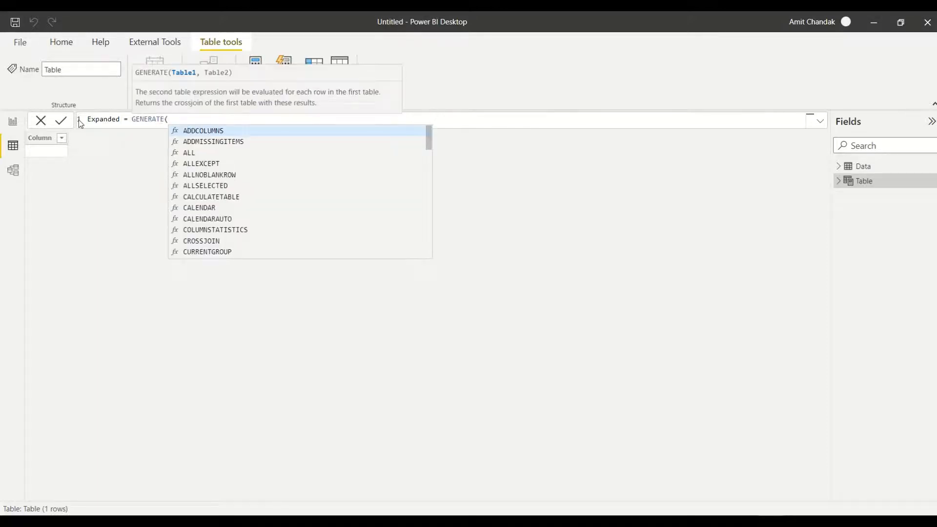
type("dat")
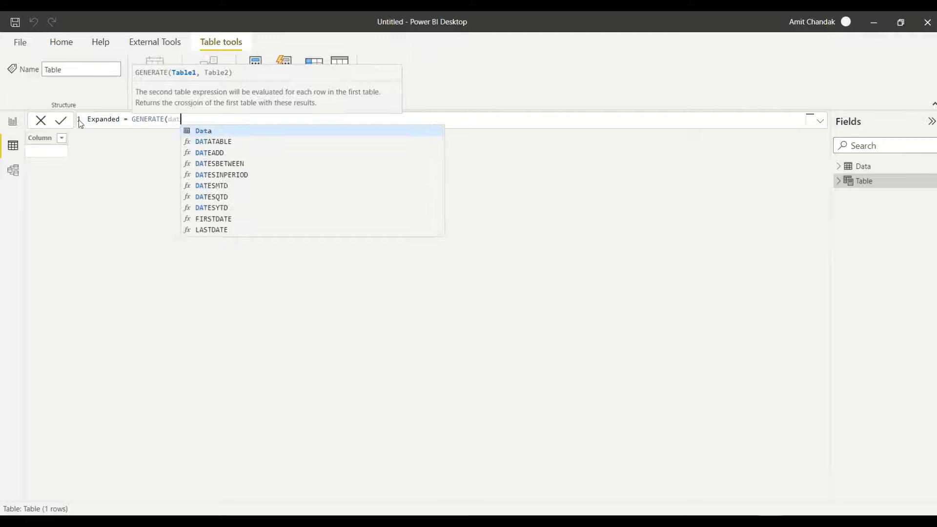
type("ta")
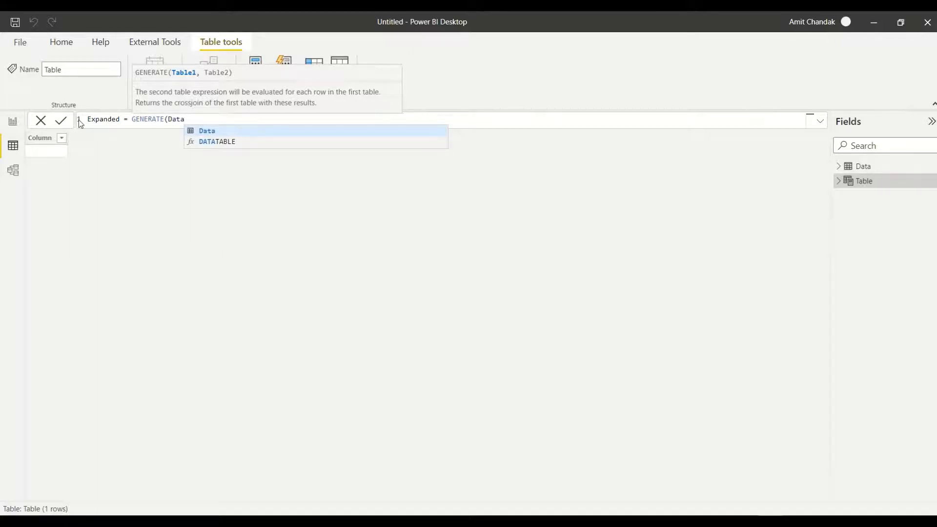
type(",")
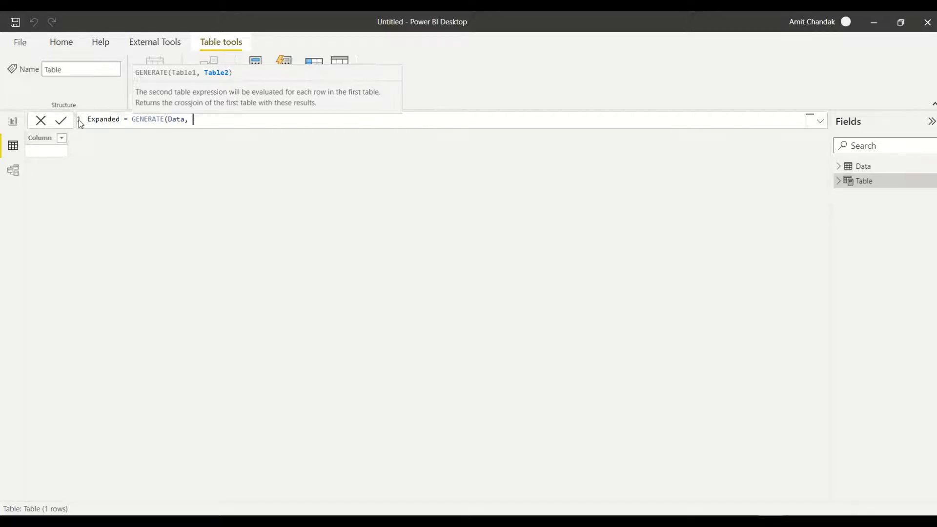
Step: Add CALENDAR([Start date],[End date]) as GENERATE's second argument
type("ca")
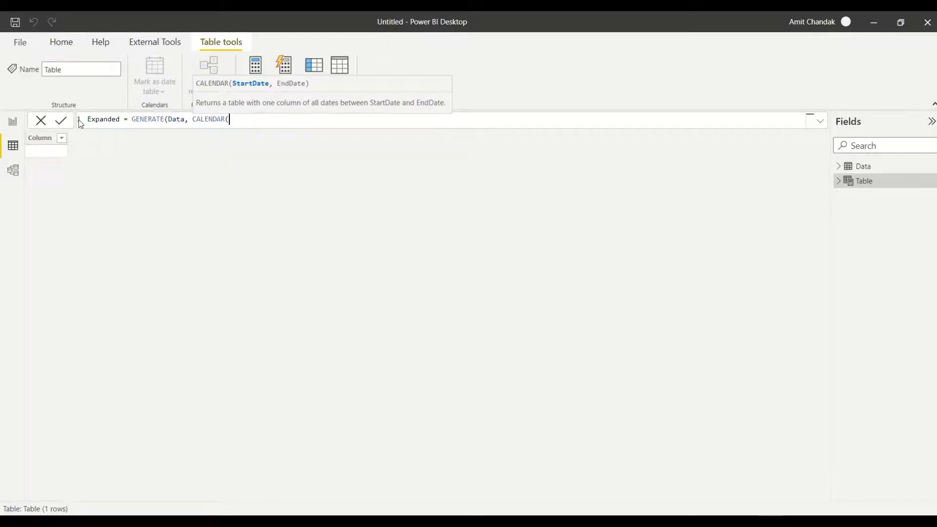
type("[")
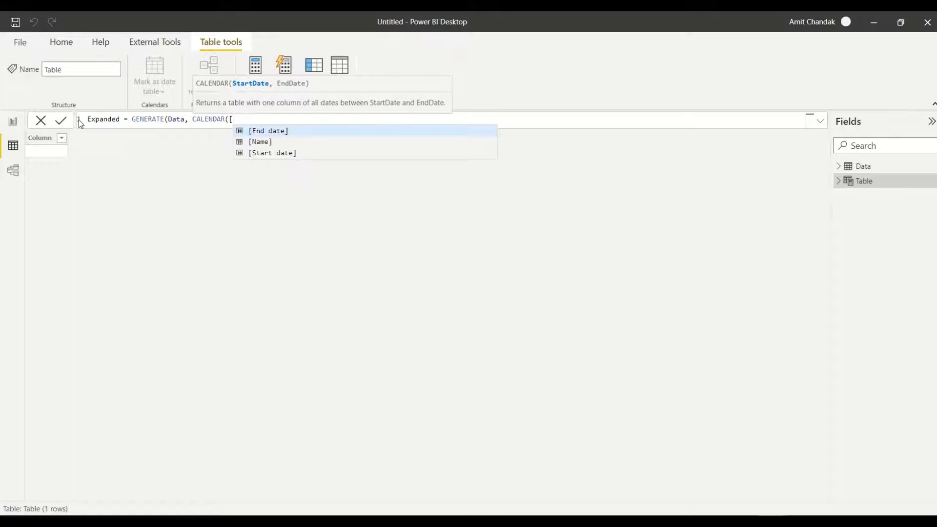
left_click(272, 152)
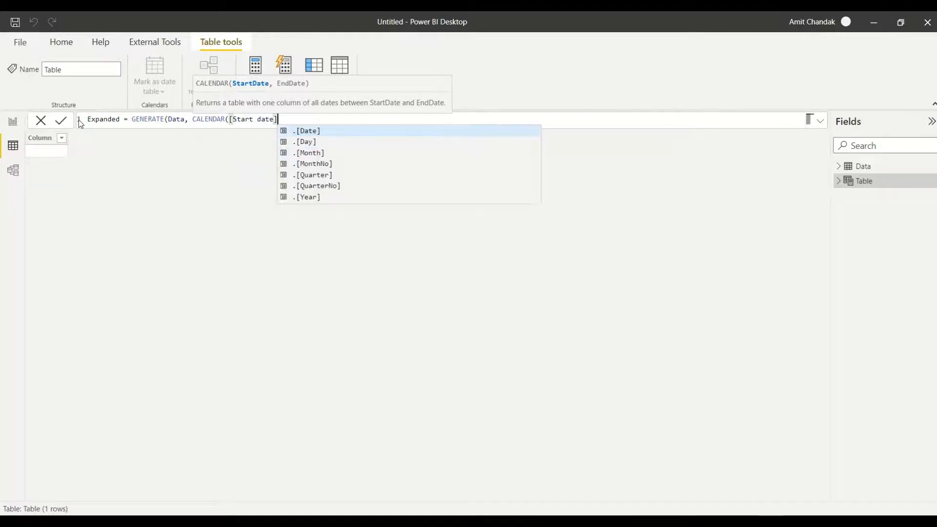
type(",")
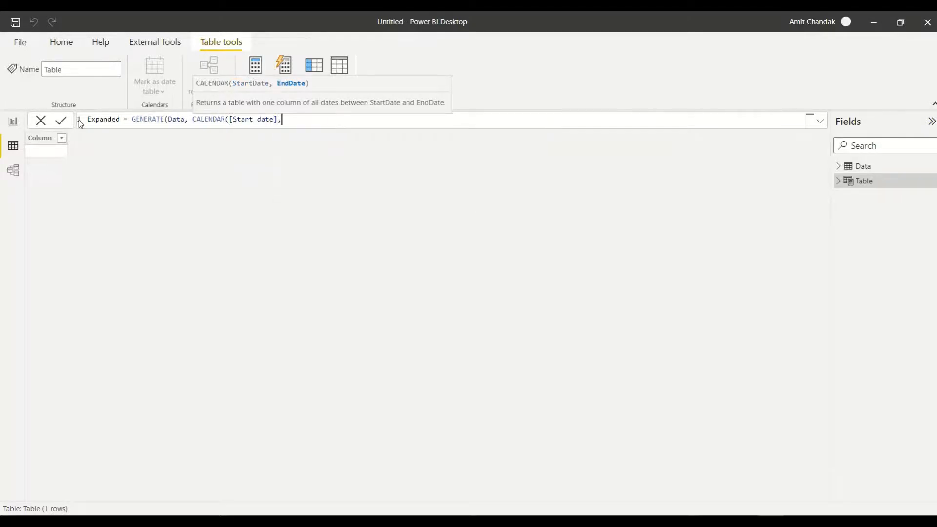
type("[End date]))")
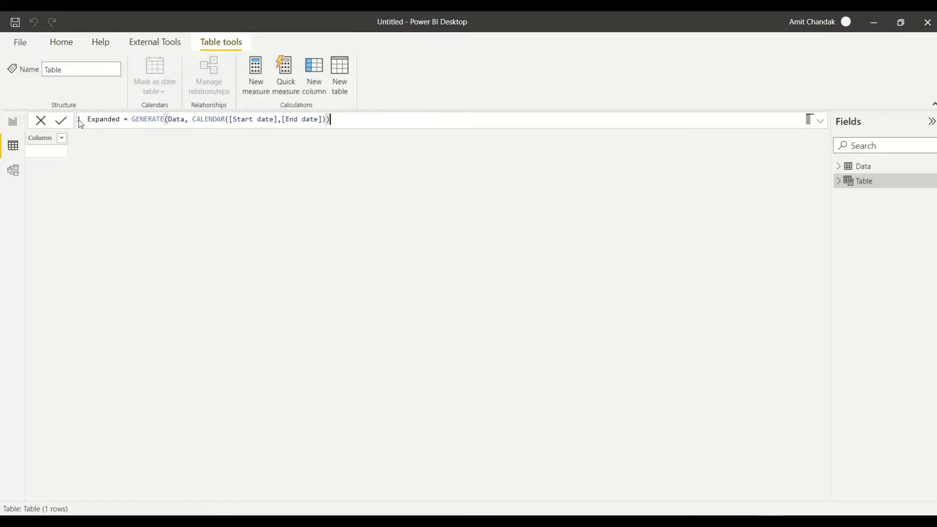
Step: Commit the Expanded formula and sort the resulting 296-row table by Name
left_click(61, 120)
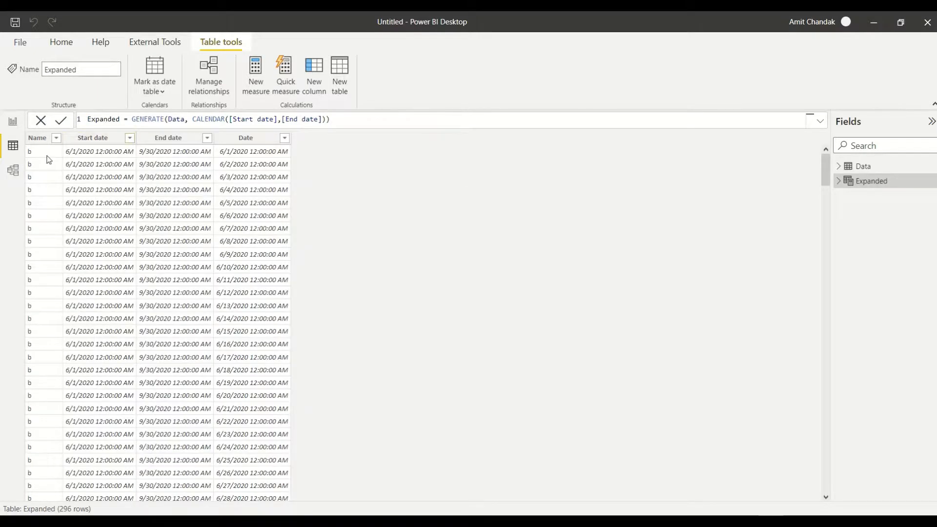
left_click(36, 137)
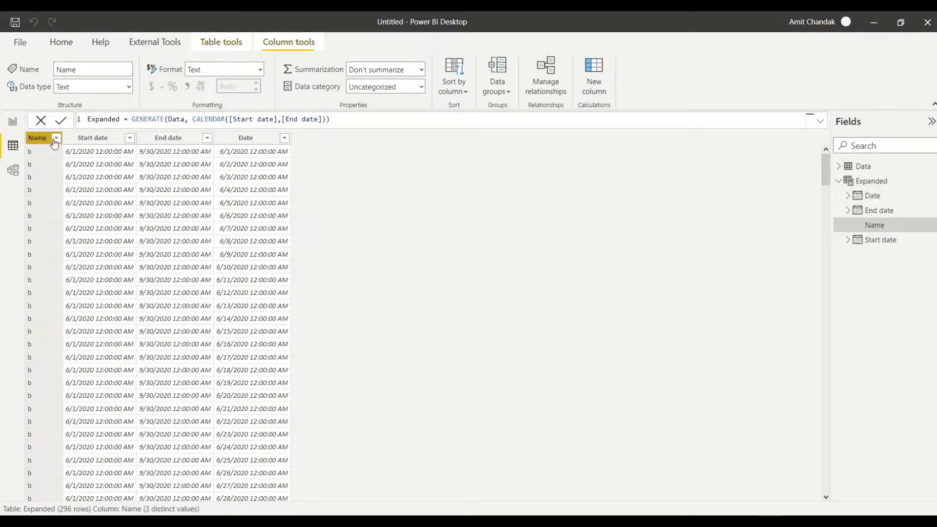
left_click(56, 137)
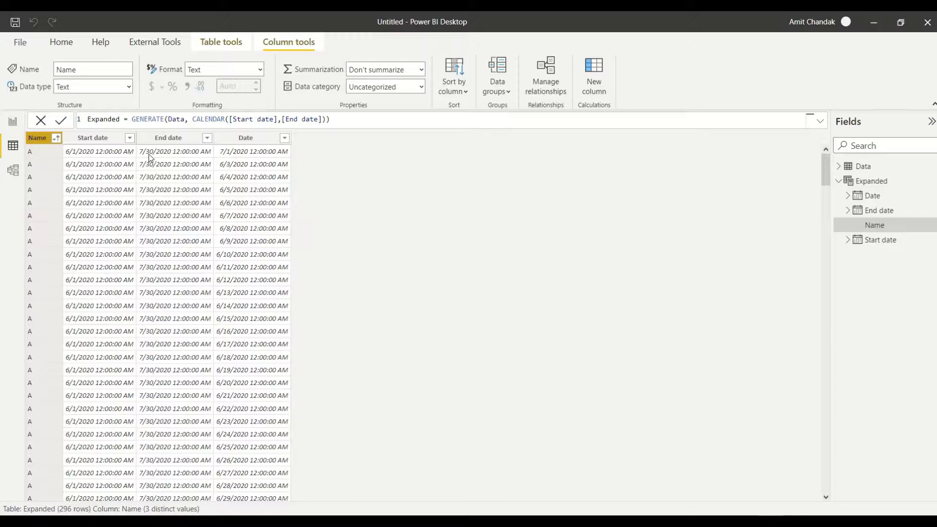
mouse_move(154, 158)
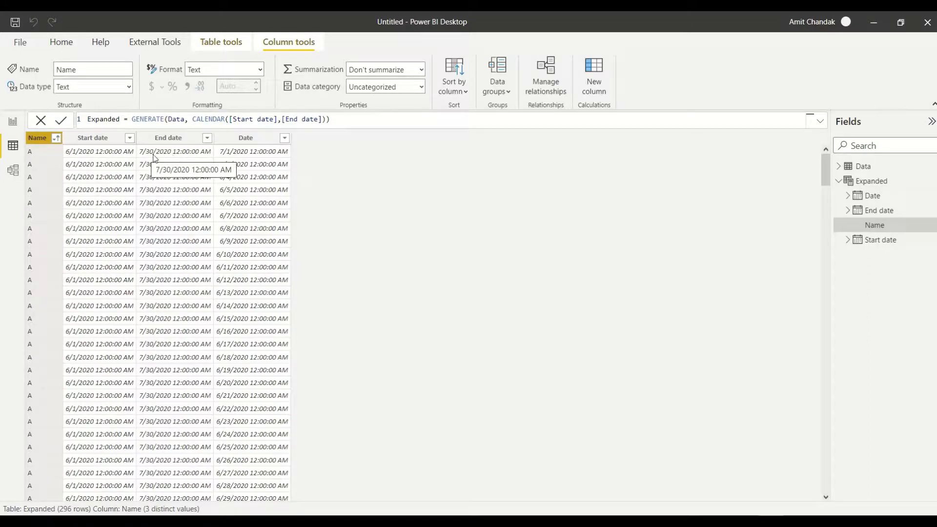
mouse_move(254, 147)
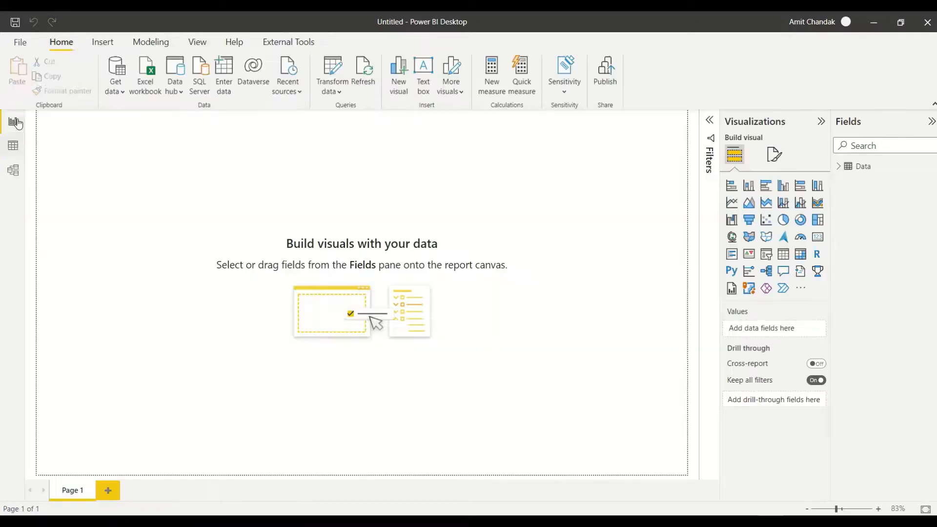
Step: Build a table visual of Expanded's Name, Start date, End date and Date, with plain start dates
left_click(839, 166)
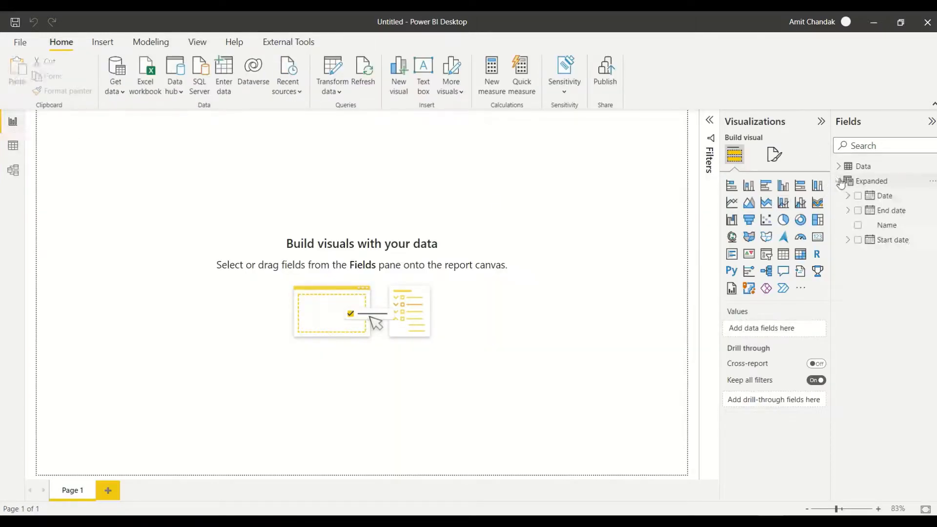
left_click(887, 224)
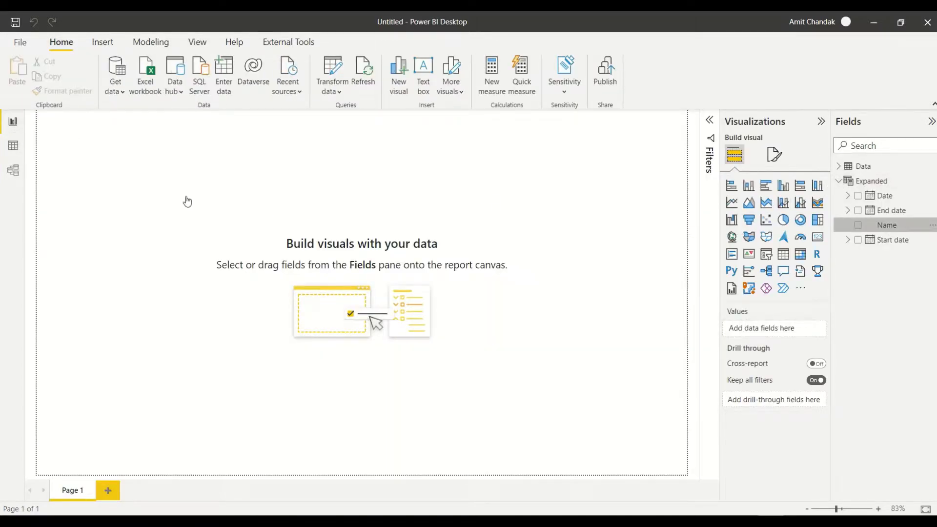
left_click(858, 224)
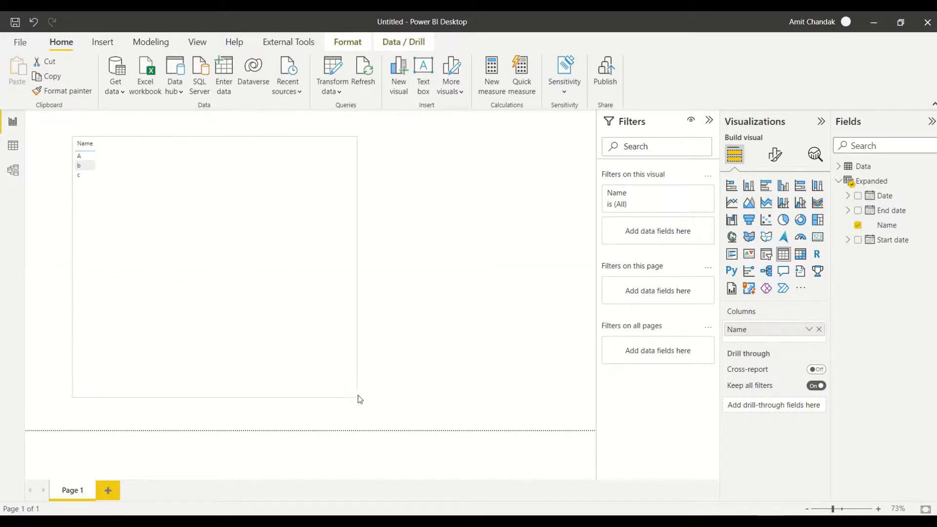
left_click(857, 240)
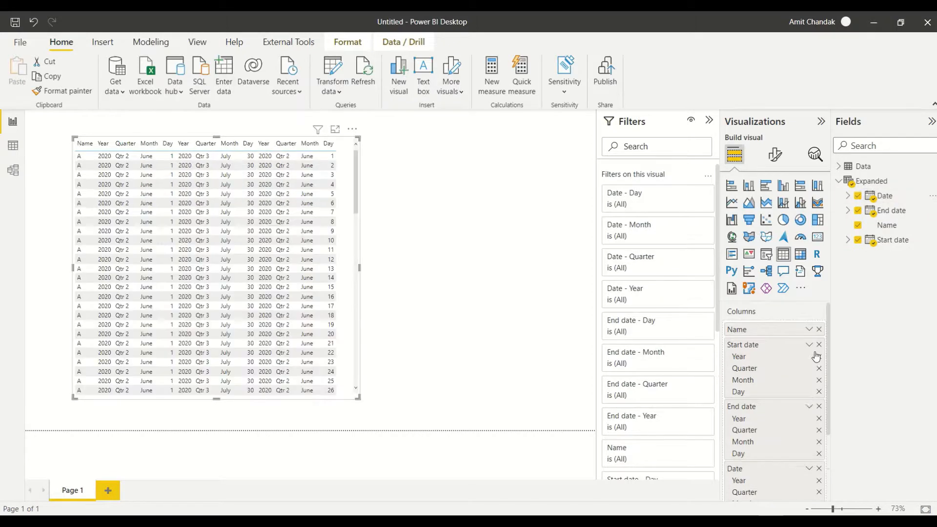
left_click(810, 345)
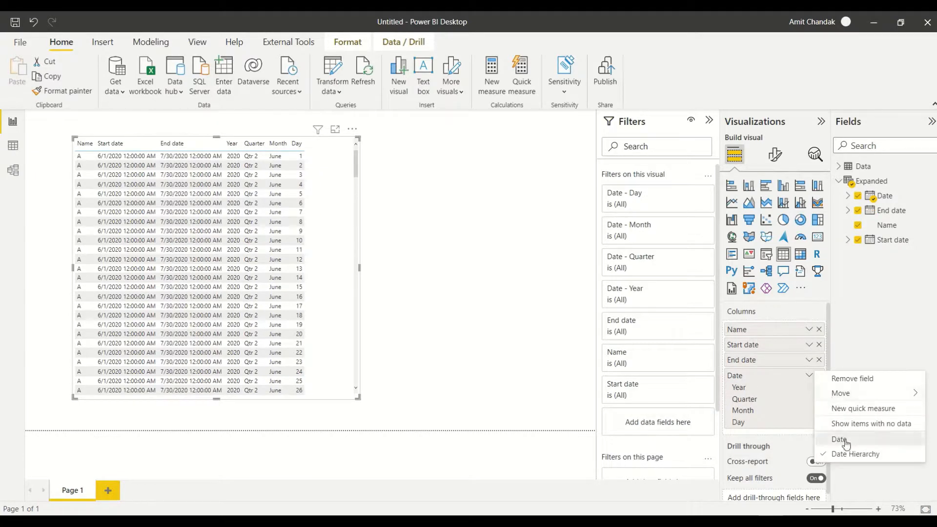
Step: Show Date as a plain date column and sort the visual by Date, then Name
left_click(841, 440)
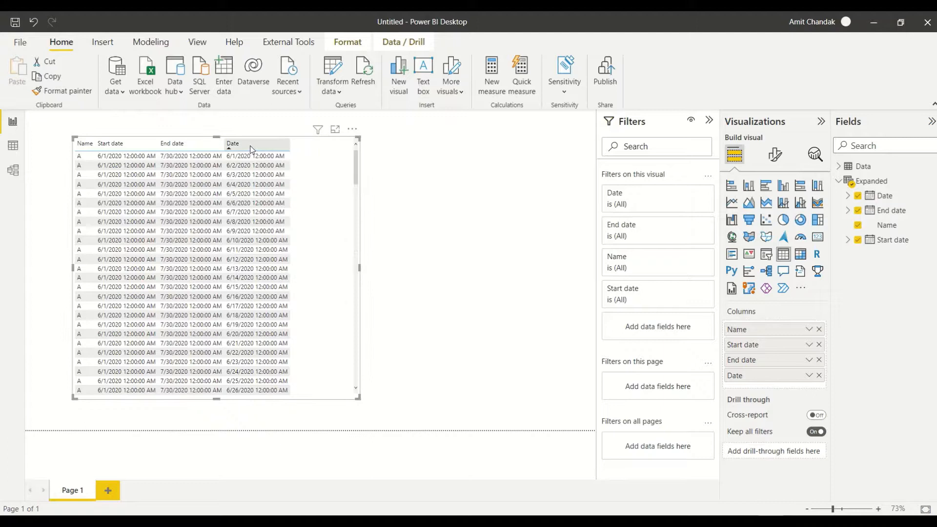
left_click(85, 143)
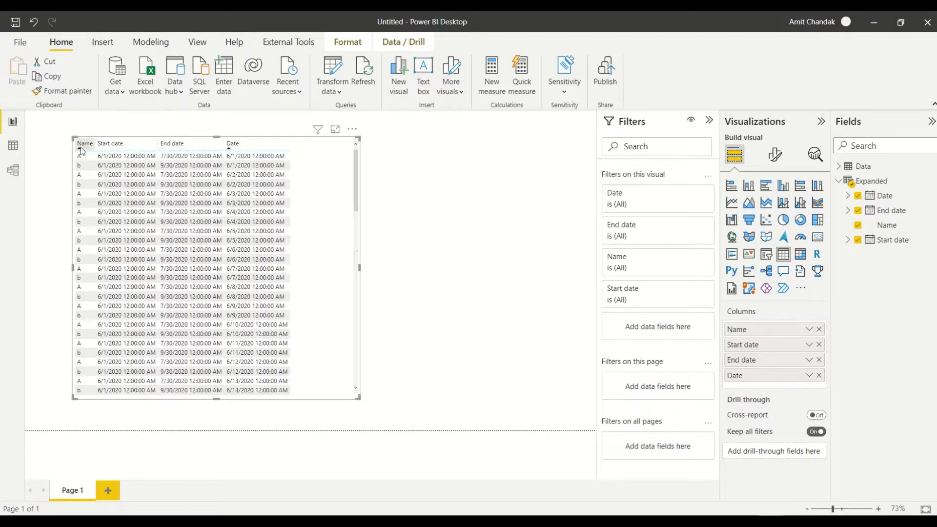
left_click(84, 143)
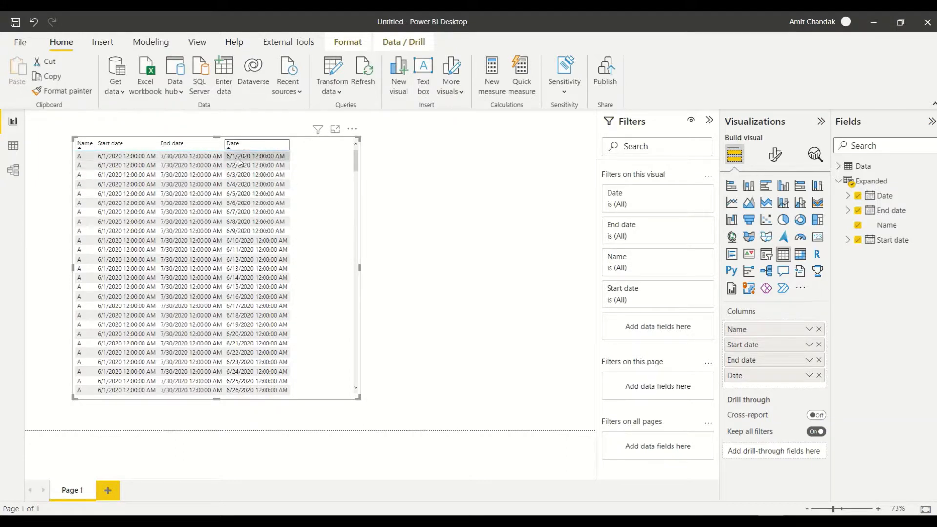
Step: Scroll the table to confirm A's daily rows end at 7/30/2020 before b's begin
scroll("down", 3)
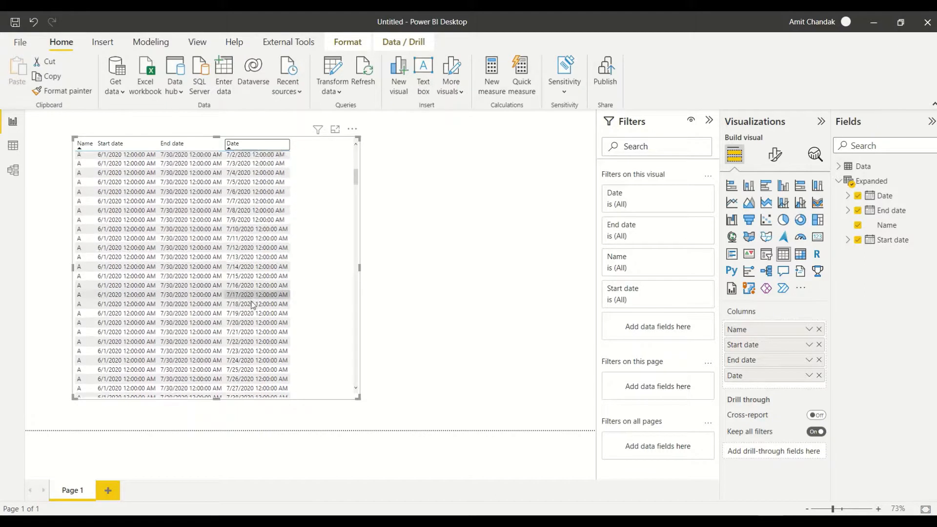
scroll("down", 3)
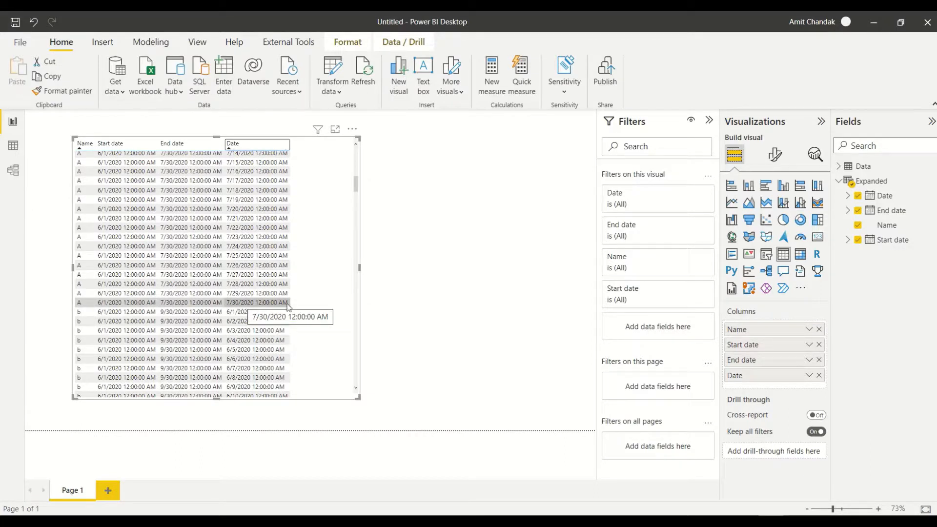
mouse_move(470, 291)
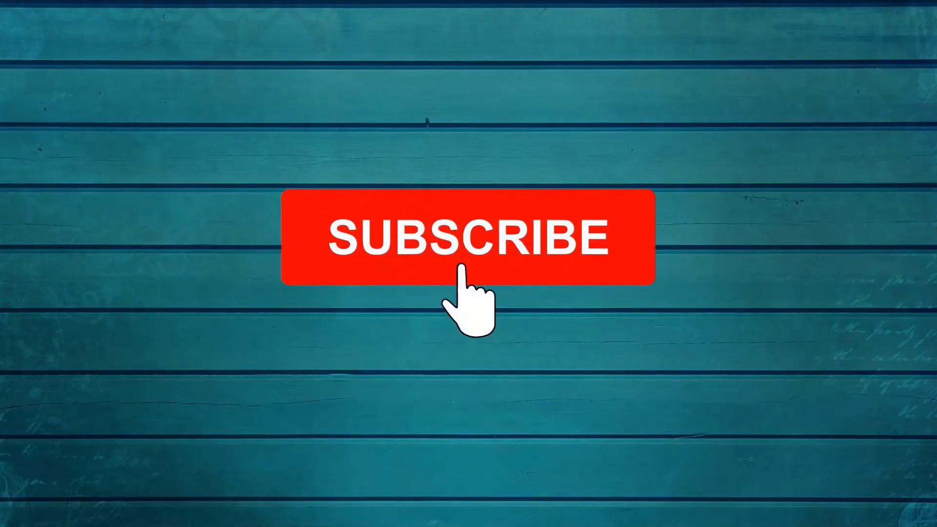
left_click(468, 236)
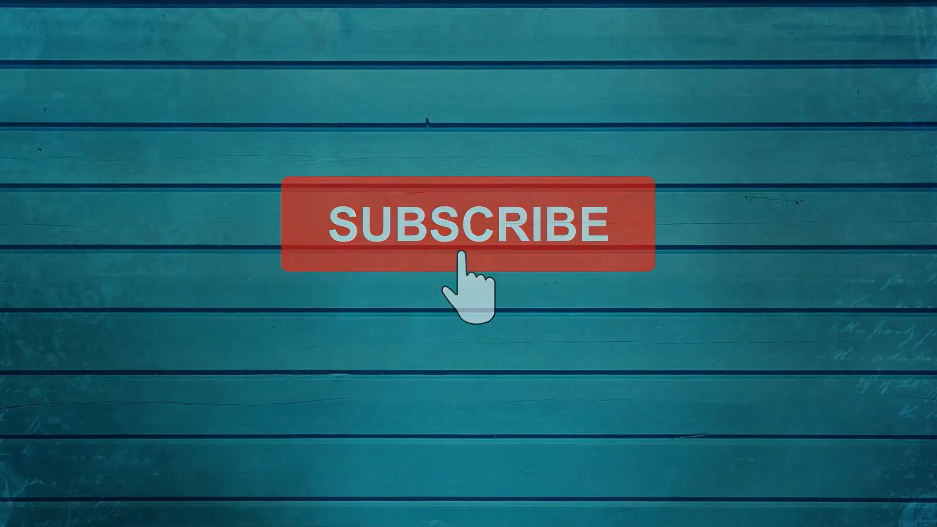